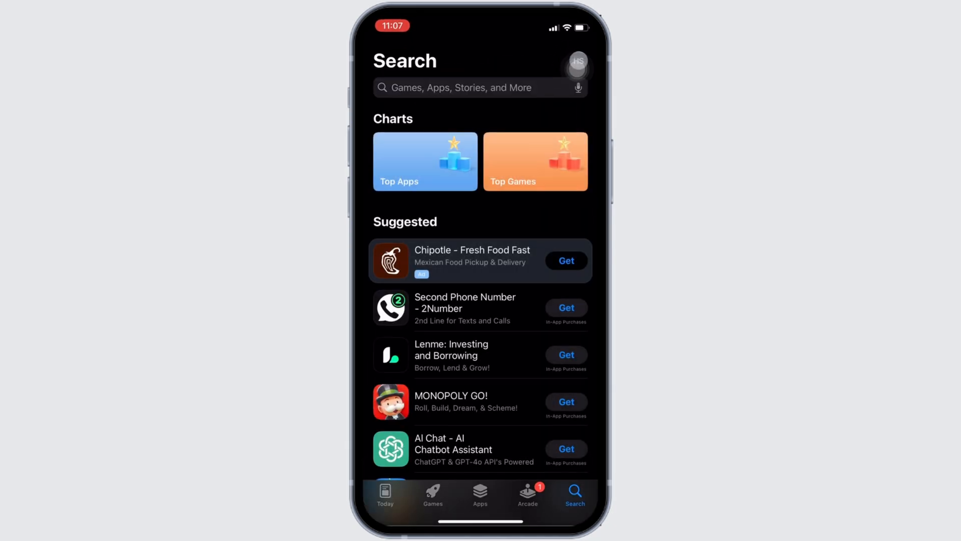
Step: Search the App Store for 'ford pass' to find the FordPass app
{"action": "left_click", "coordinate": [479, 87]}
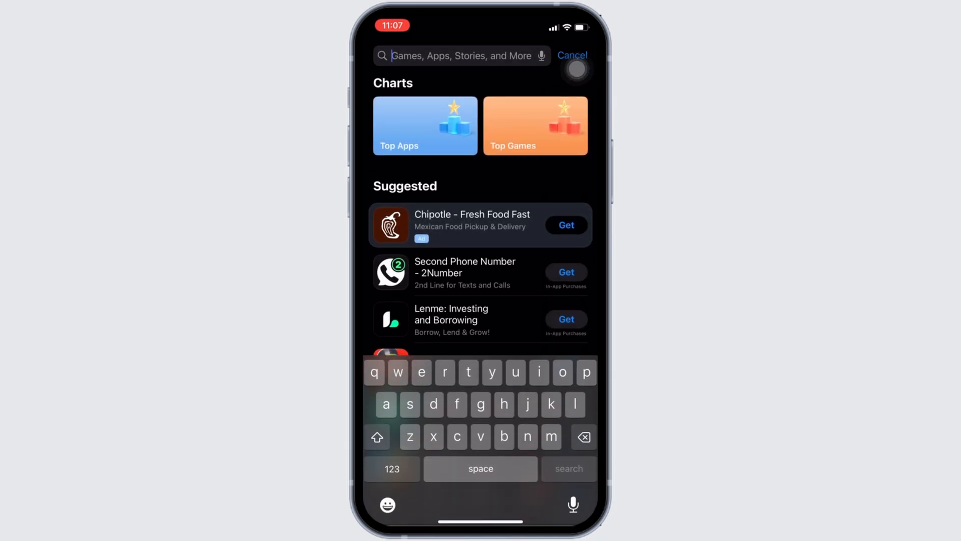
{"action": "type", "text": "ford pass"}
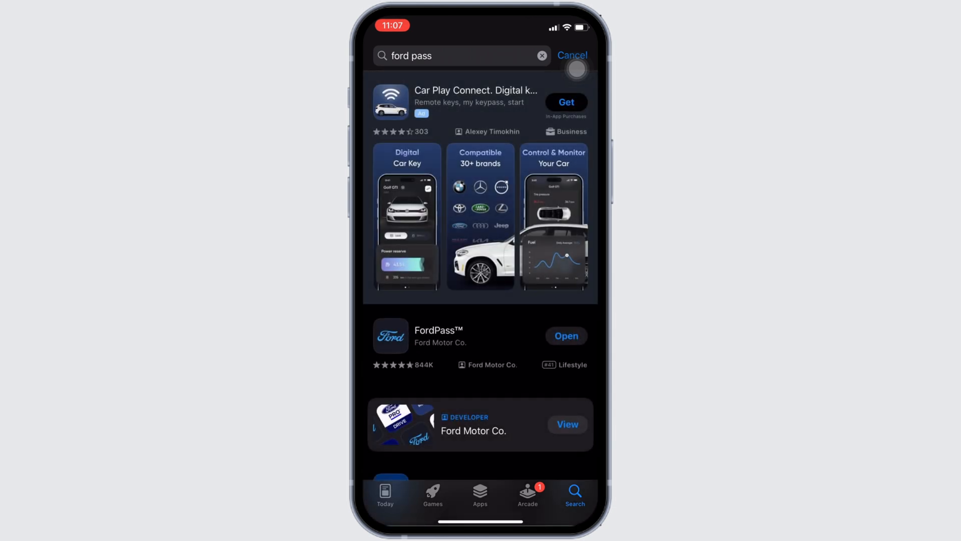
Step: Close the App Store and return to the Home Screen
{"action": "left_click", "coordinate": [438, 336]}
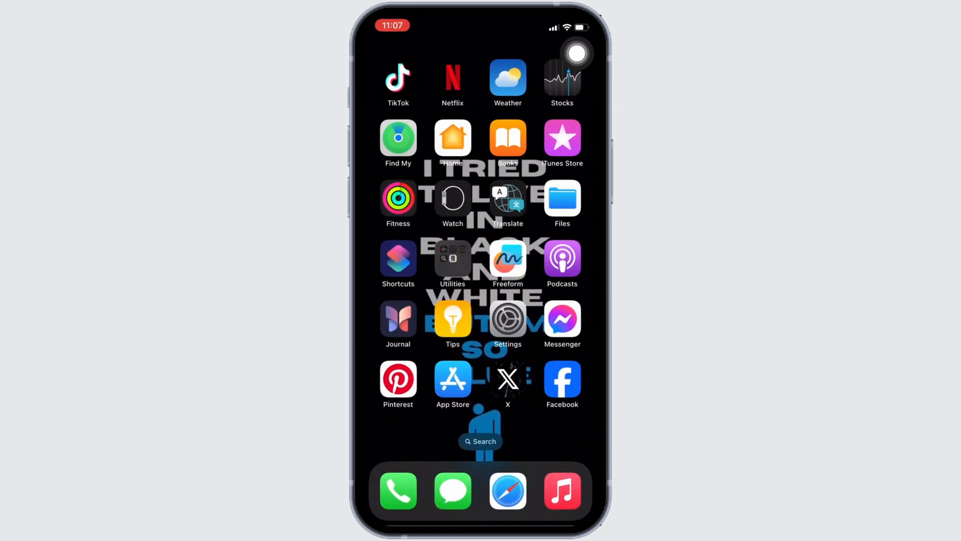
Step: Go to Settings > General > iPhone Storage and scroll to FordPass
{"action": "left_click", "coordinate": [507, 317]}
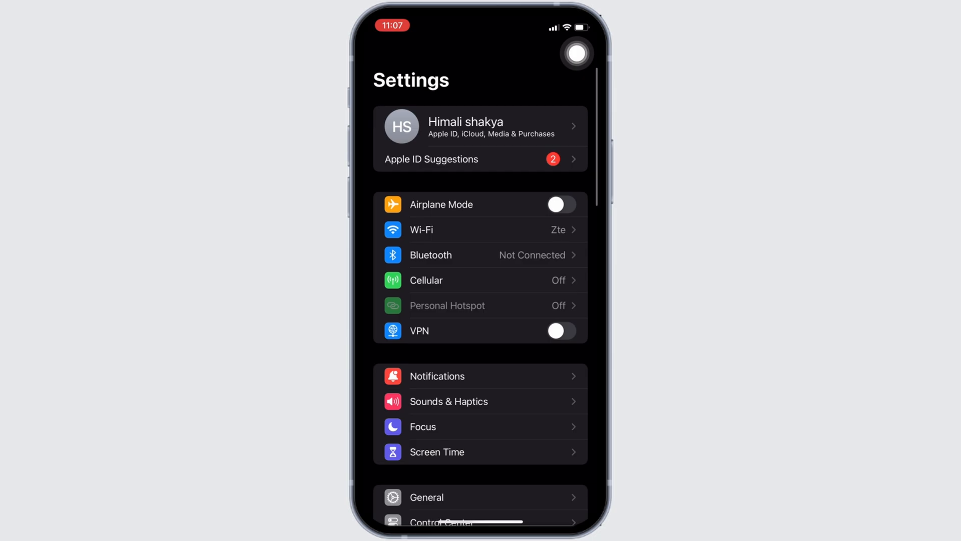
{"action": "scroll", "scroll_direction": "down", "scroll_amount": 3}
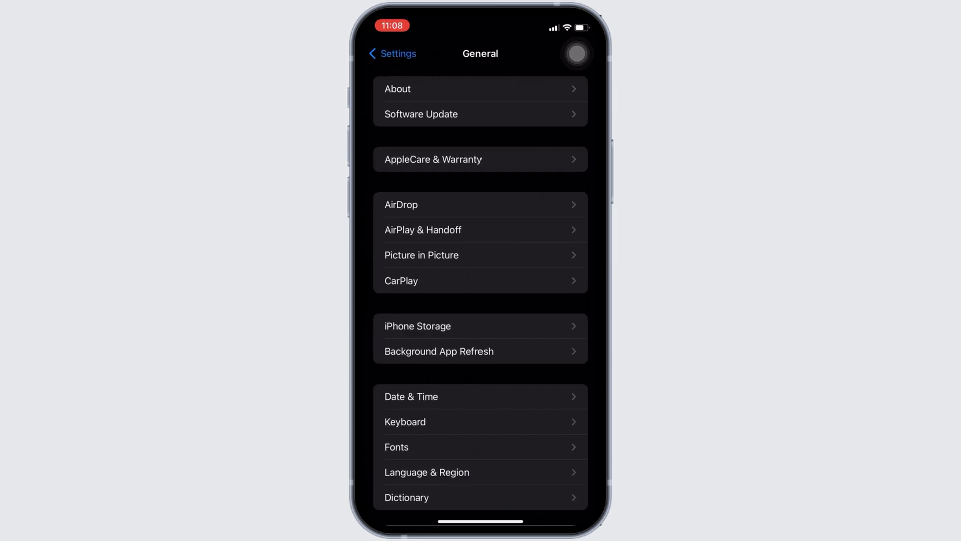
{"action": "left_click", "coordinate": [417, 325]}
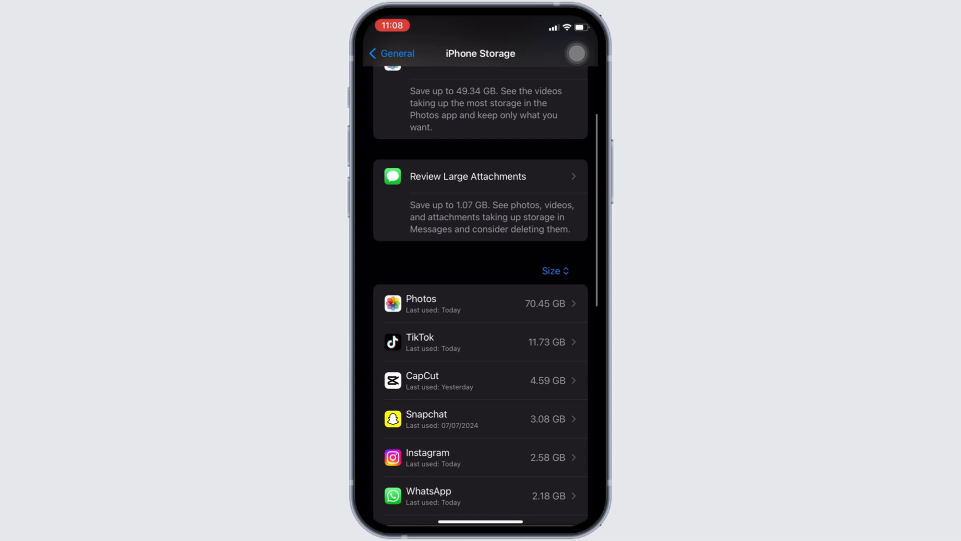
{"action": "scroll", "scroll_direction": "down", "scroll_amount": 3}
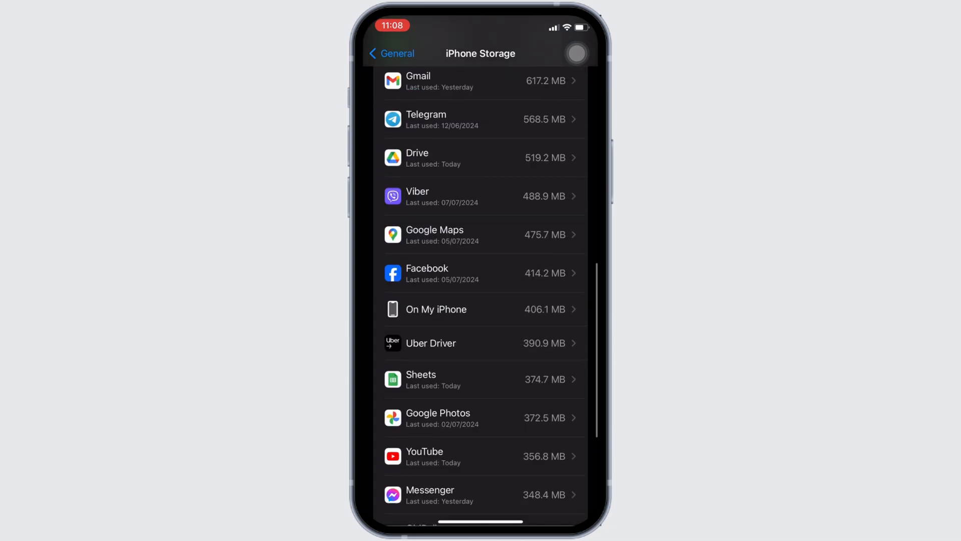
{"action": "scroll", "scroll_direction": "down", "scroll_amount": 3}
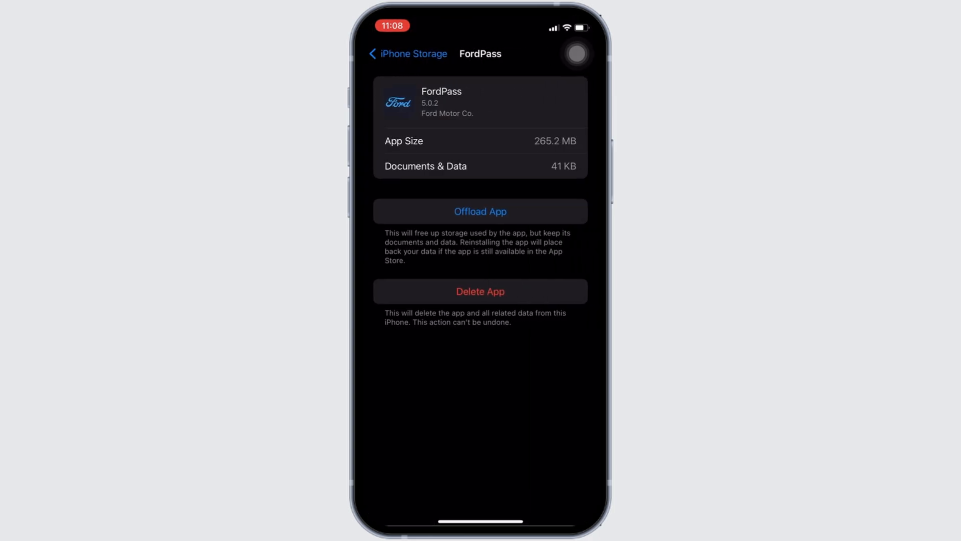
Step: Offload FordPass and confirm, keeping its 265.3 MB of documents and data
{"action": "left_click", "coordinate": [480, 211]}
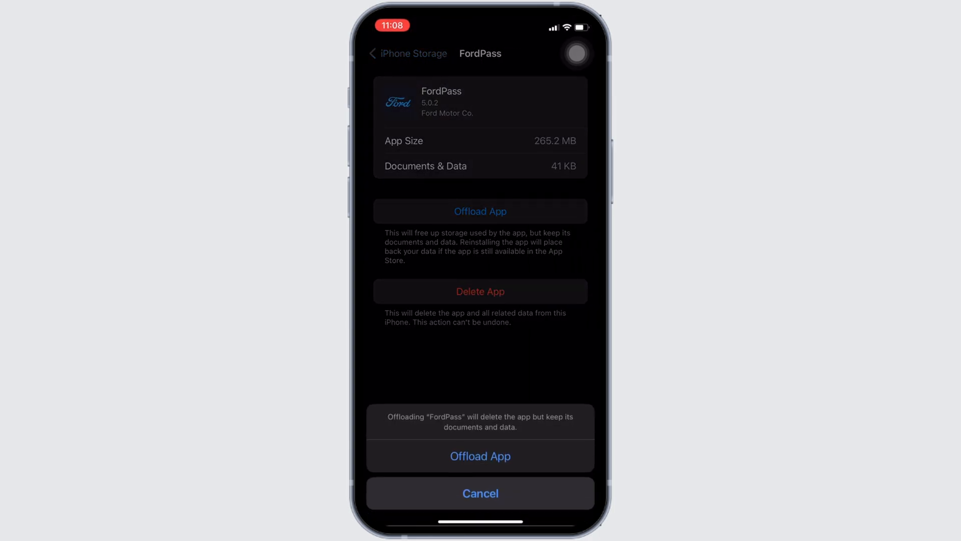
{"action": "left_click", "coordinate": [480, 493]}
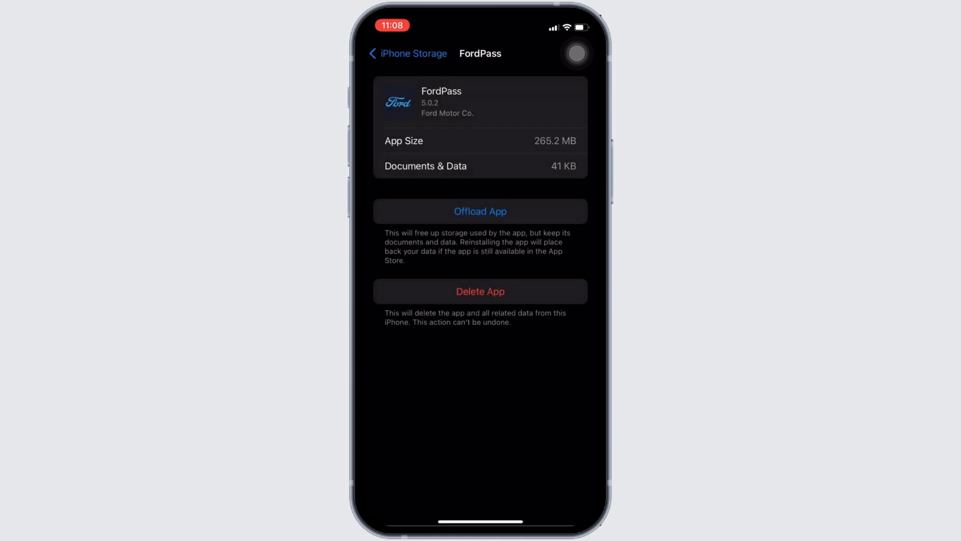
{"action": "left_click", "coordinate": [480, 211]}
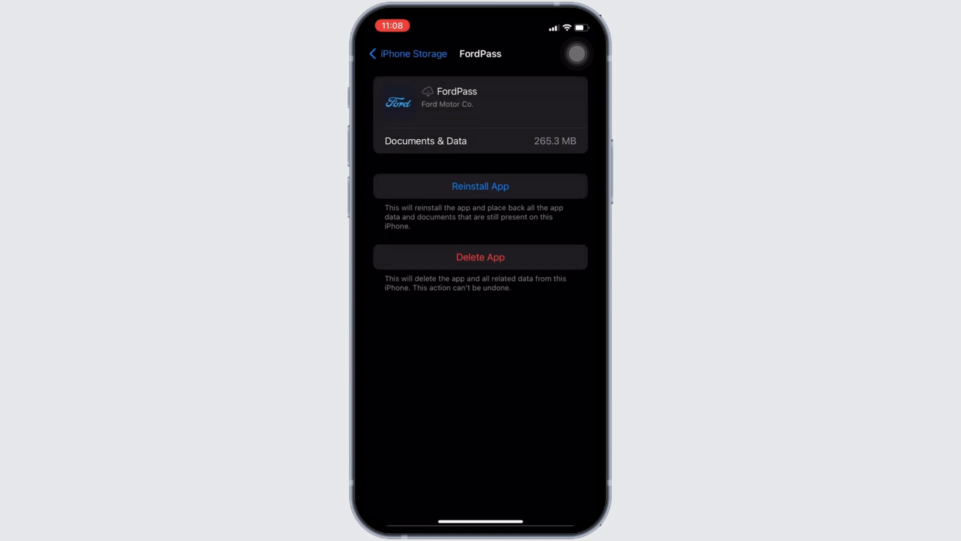